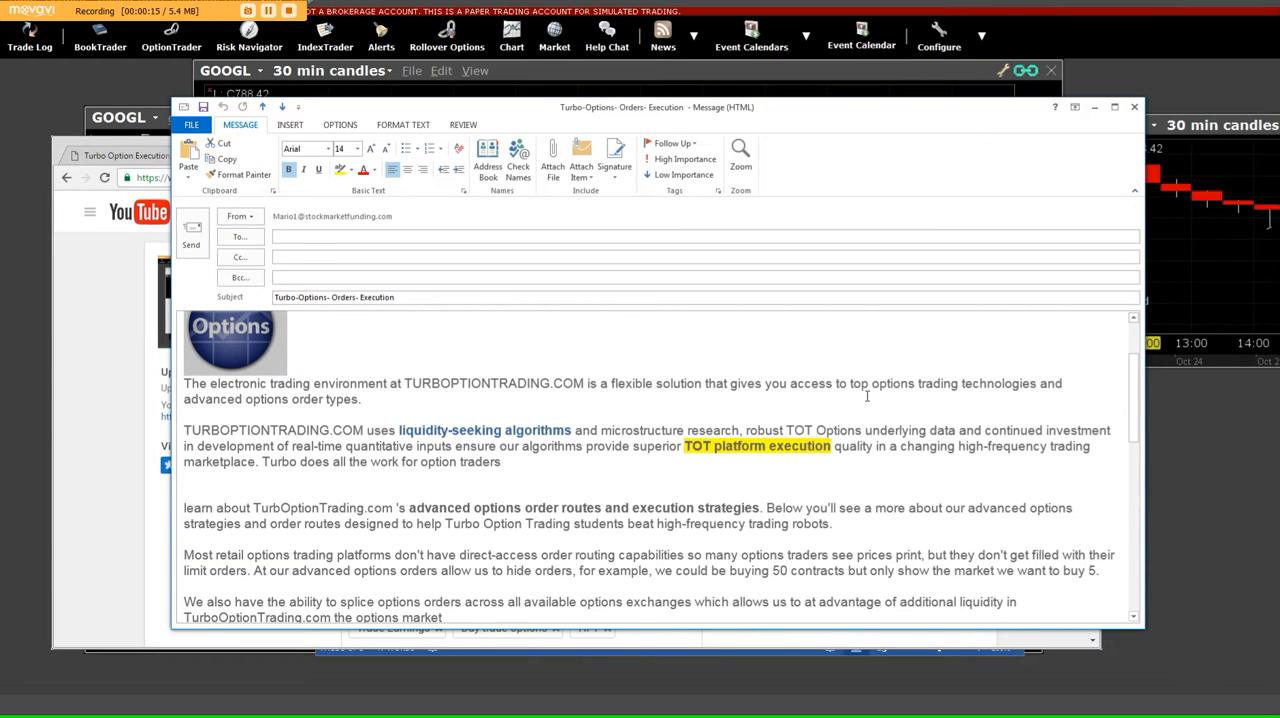
{"action": "mouse_move", "coordinate": [992, 388]}
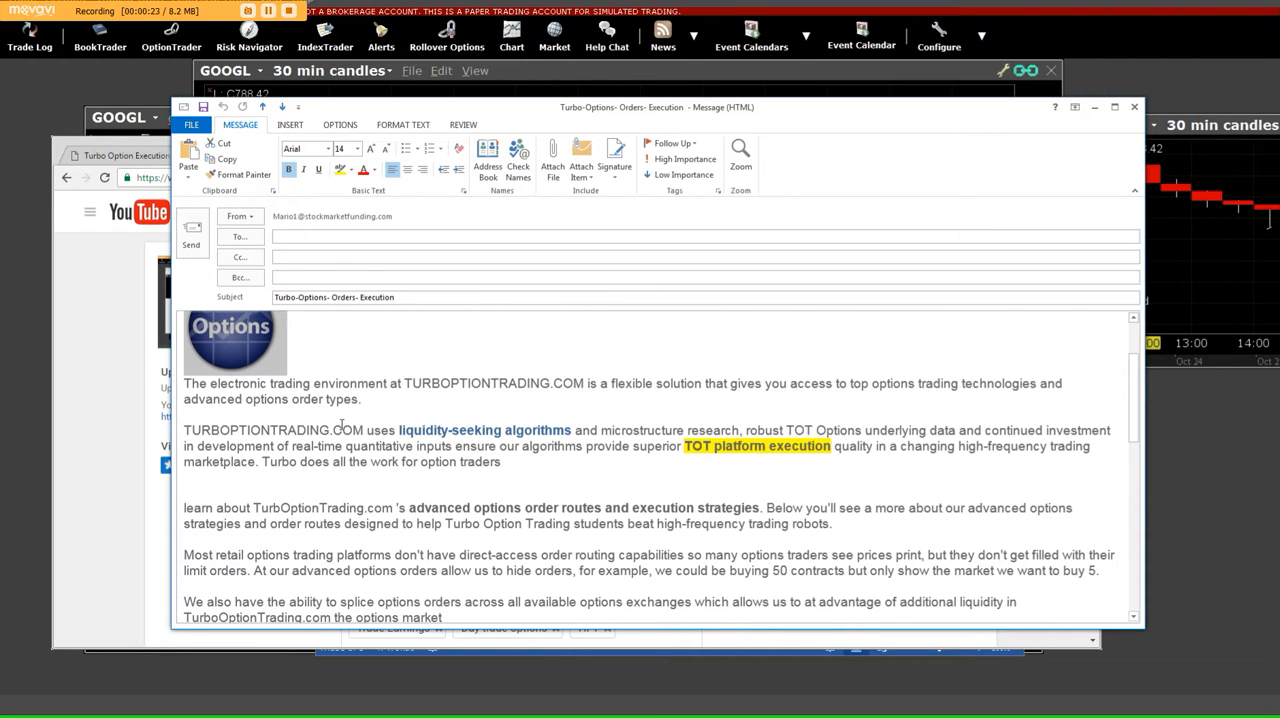
{"action": "mouse_move", "coordinate": [484, 430]}
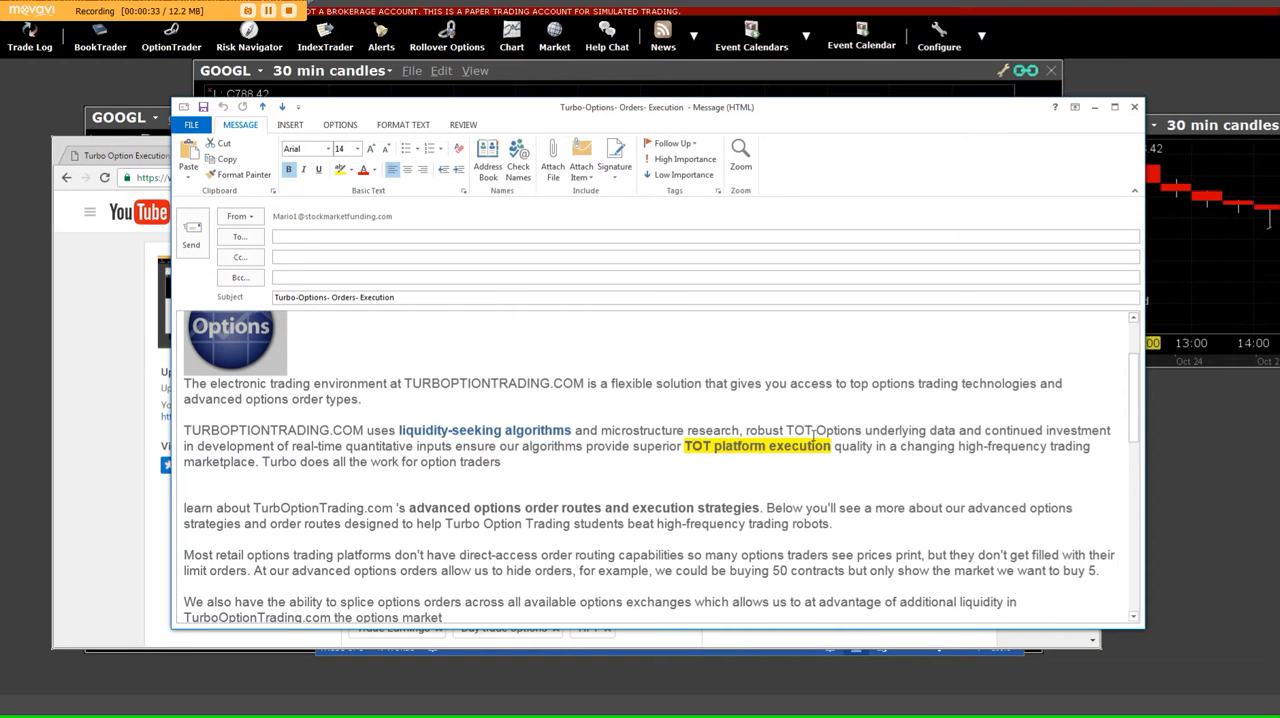
{"action": "mouse_move", "coordinate": [944, 432]}
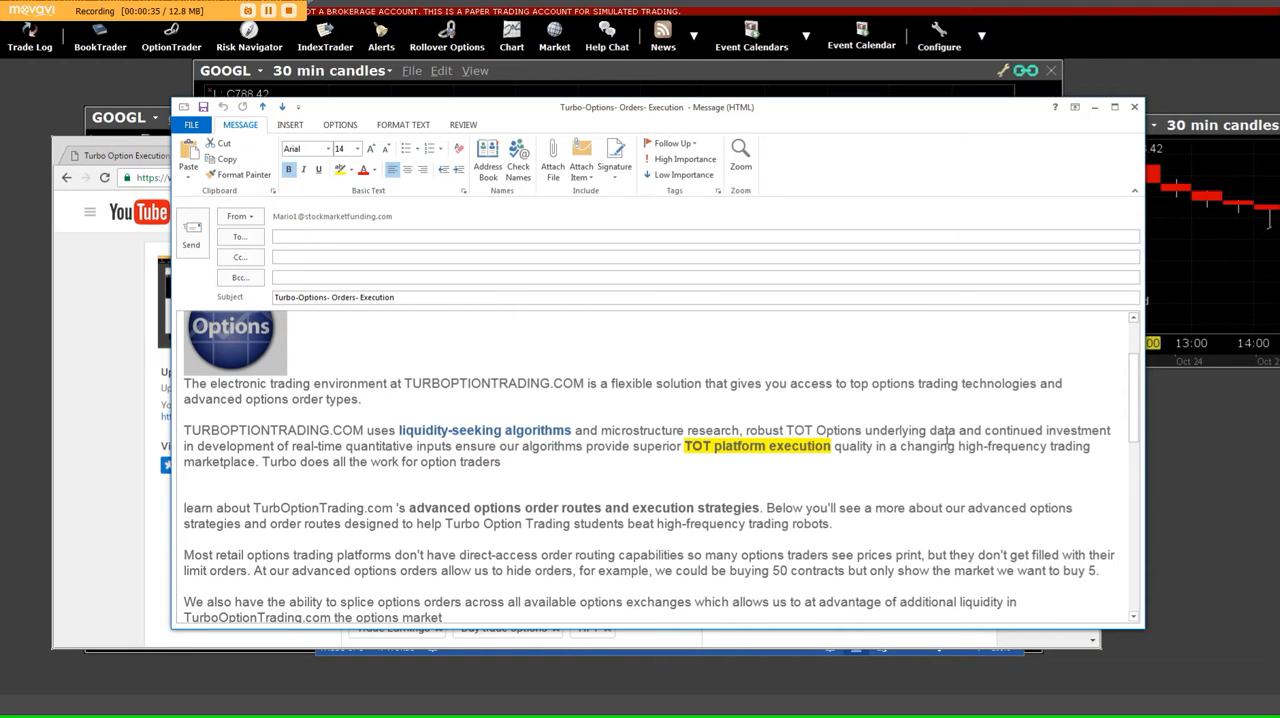
{"action": "mouse_move", "coordinate": [1068, 436]}
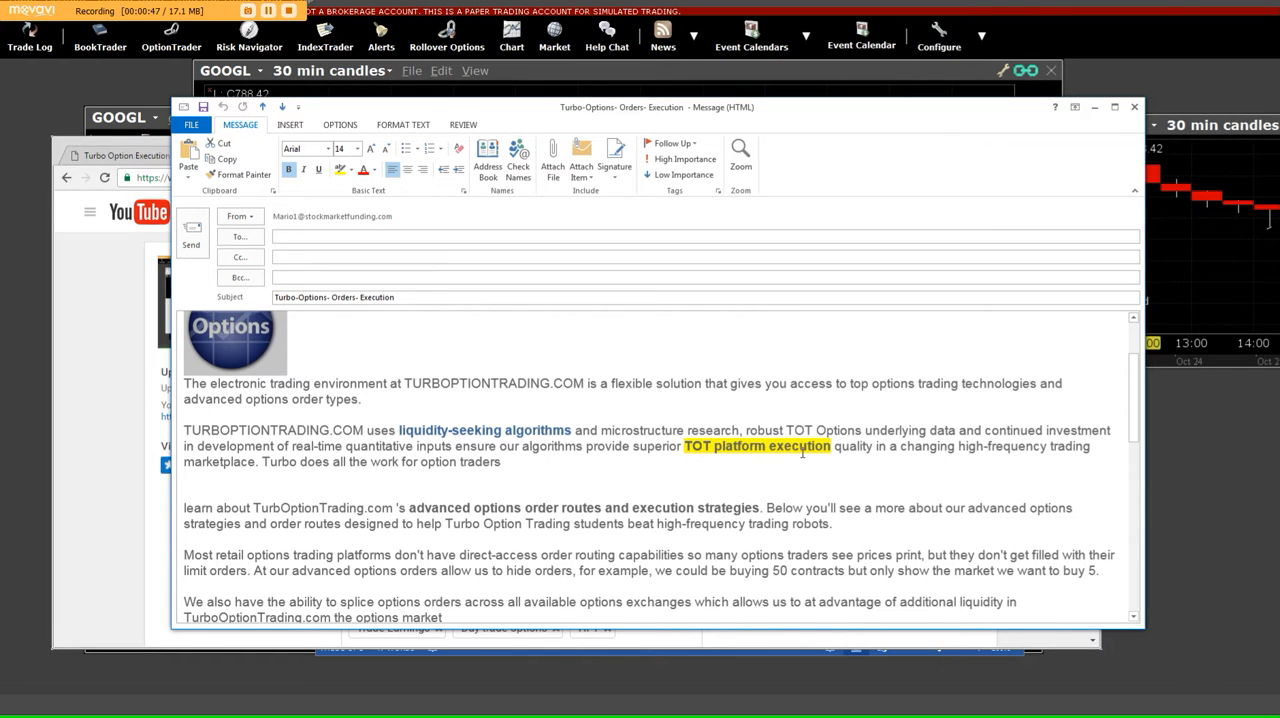
{"action": "mouse_move", "coordinate": [872, 460]}
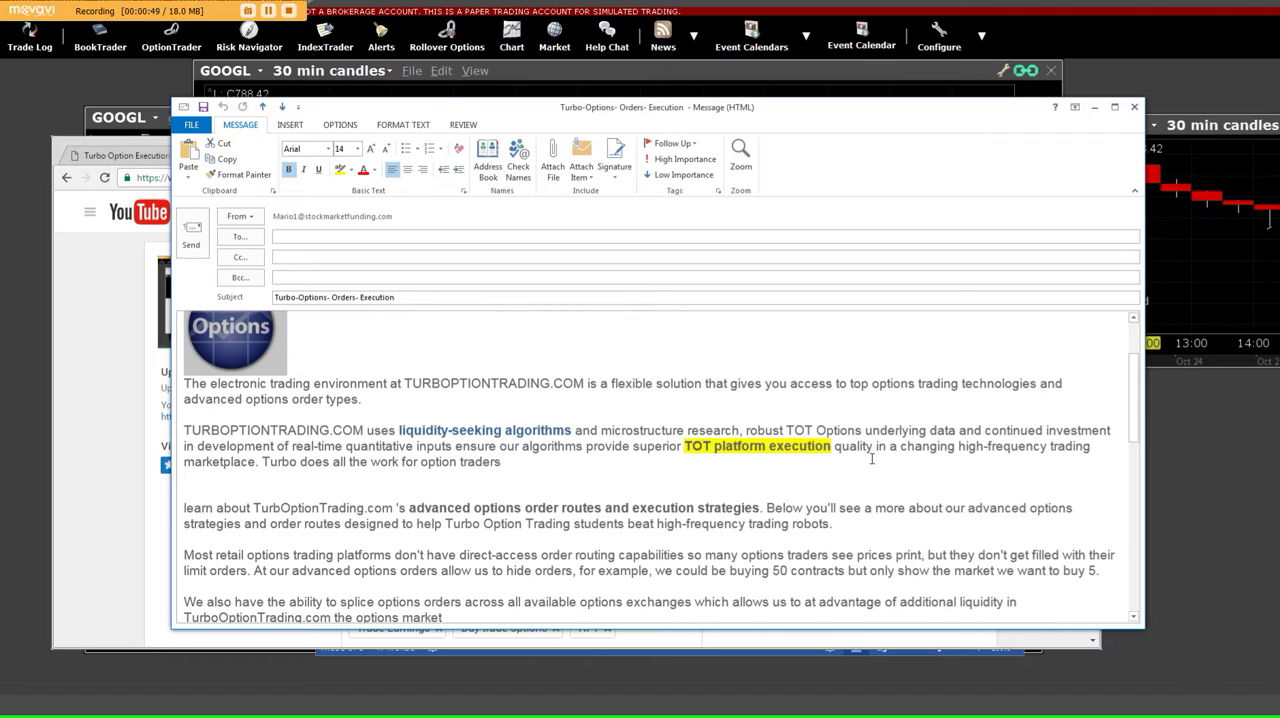
{"action": "mouse_move", "coordinate": [616, 444]}
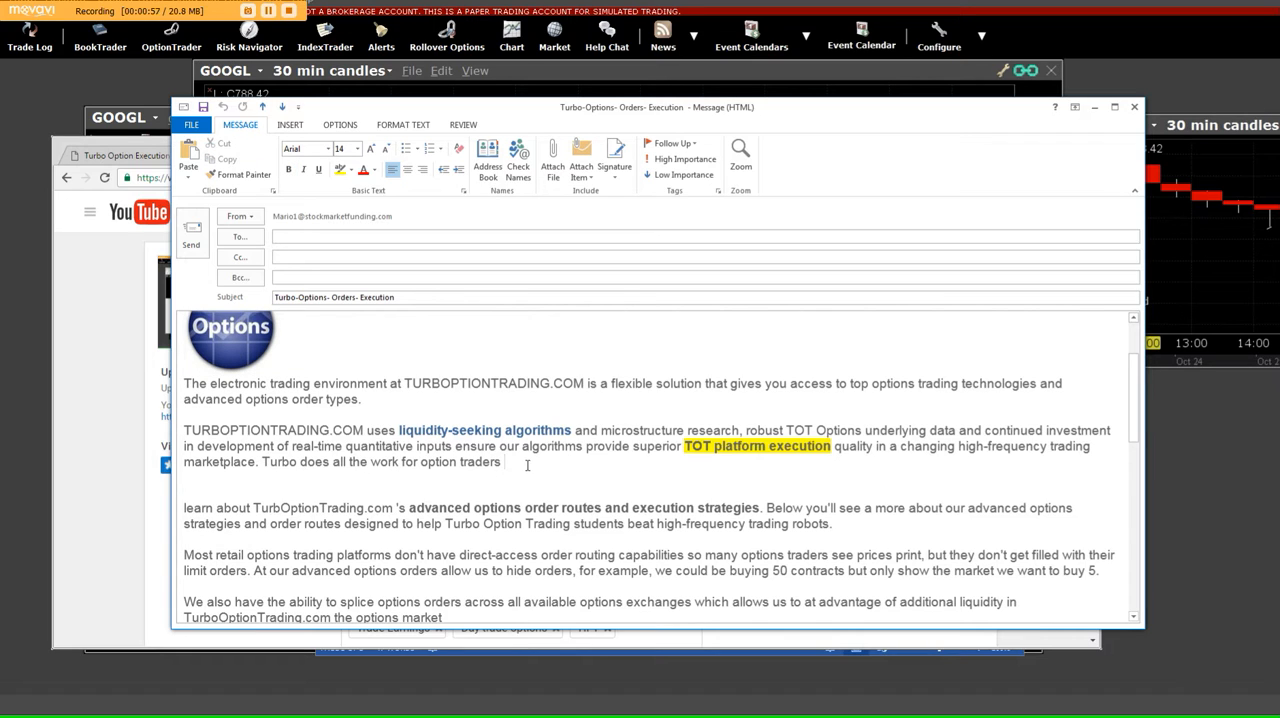
{"action": "scroll", "scroll_direction": "down", "scroll_amount": 3}
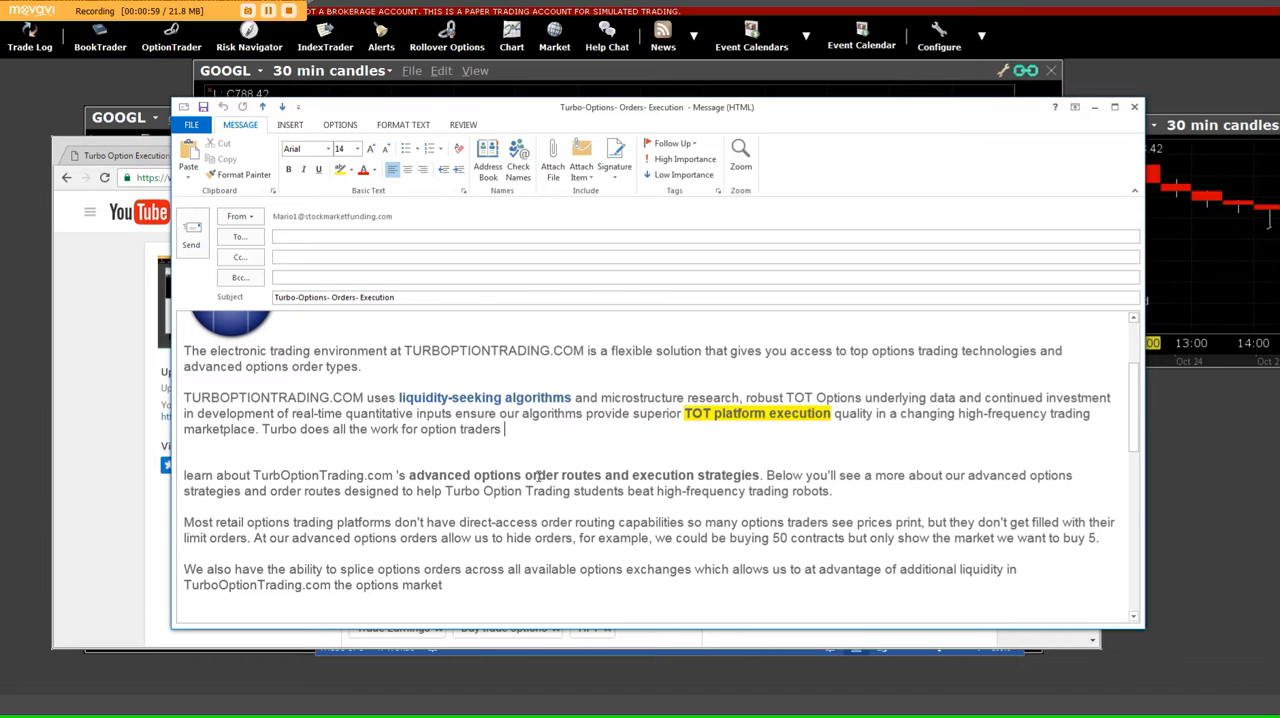
{"action": "scroll", "scroll_direction": "down", "scroll_amount": 3}
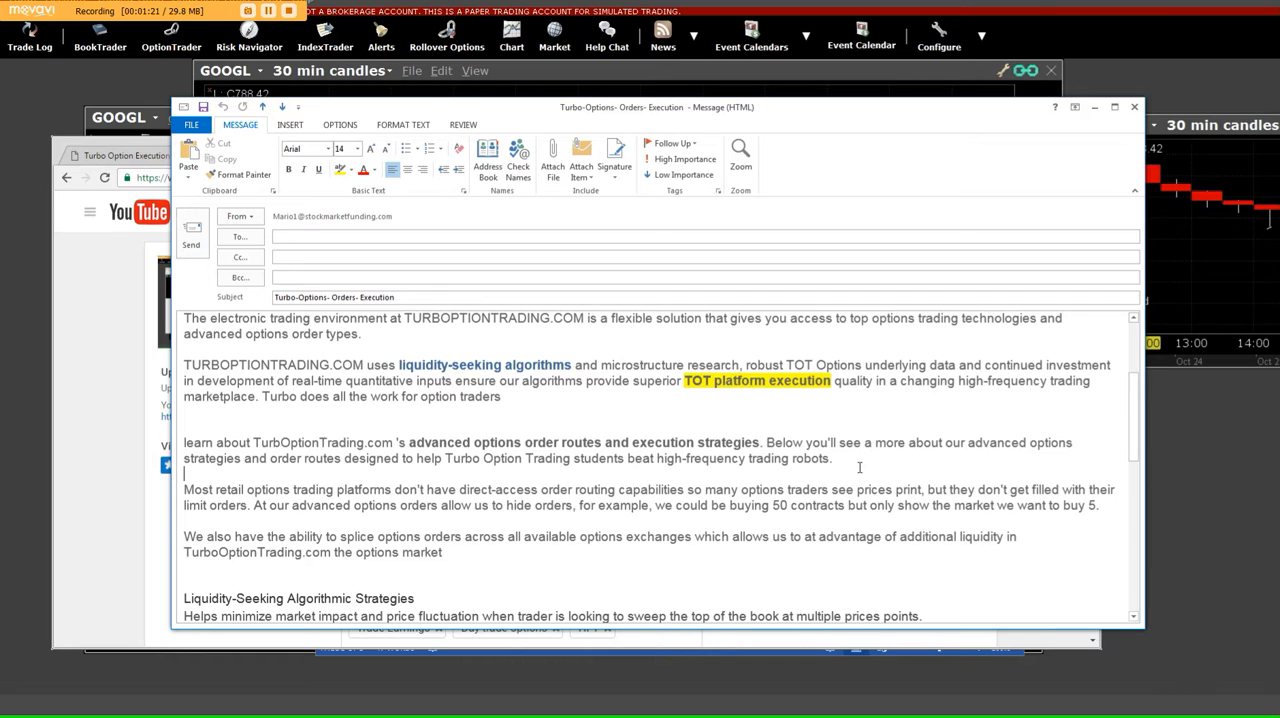
{"action": "scroll", "scroll_direction": "down", "scroll_amount": 3}
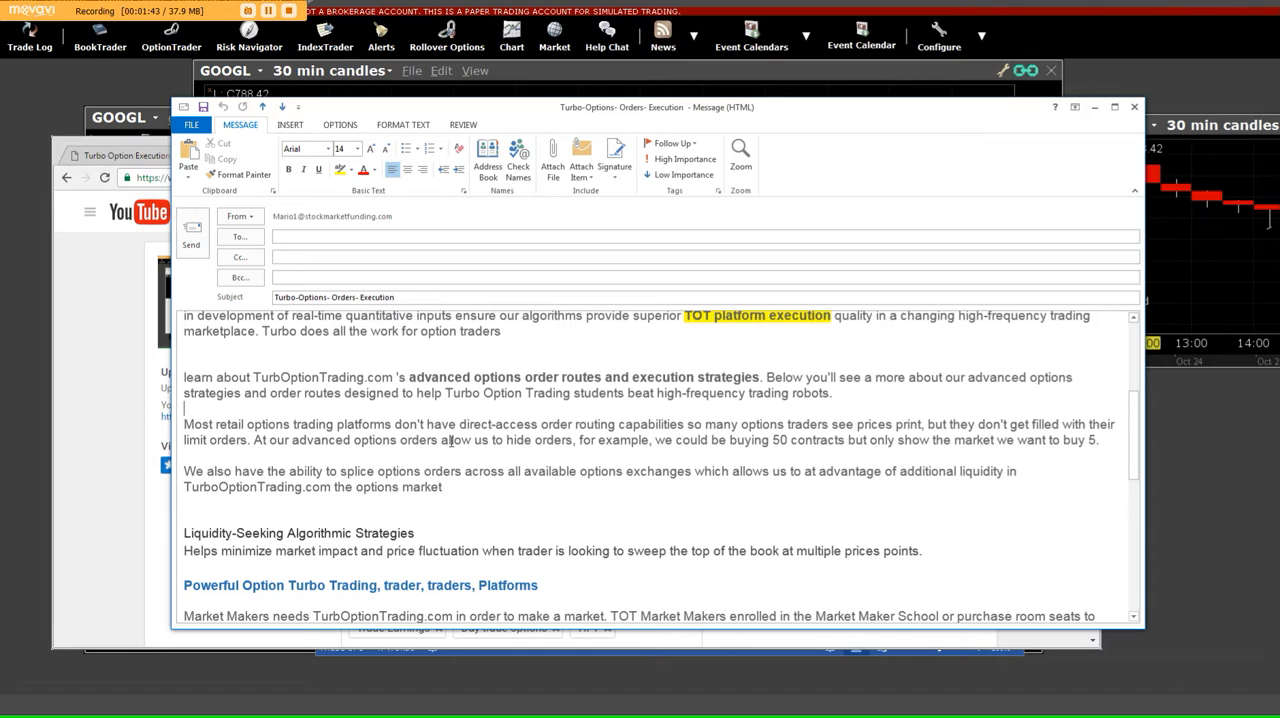
{"action": "mouse_move", "coordinate": [562, 454]}
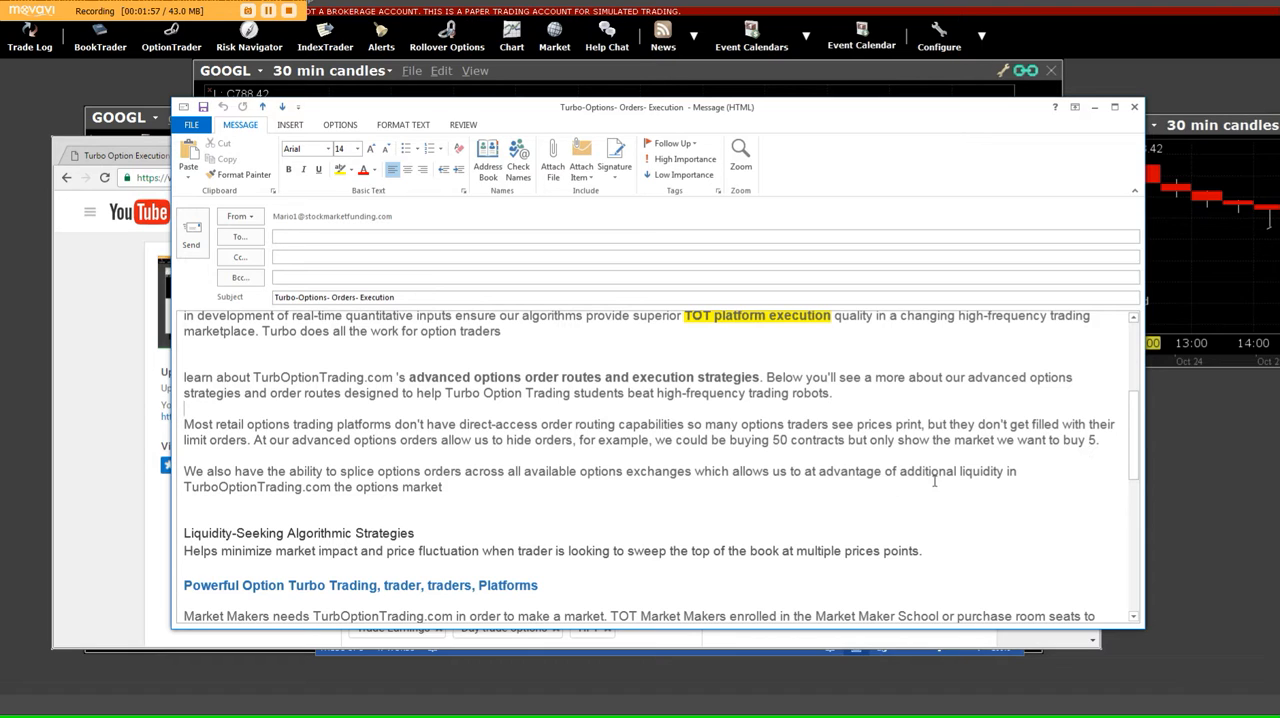
{"action": "scroll", "scroll_direction": "down", "scroll_amount": 3}
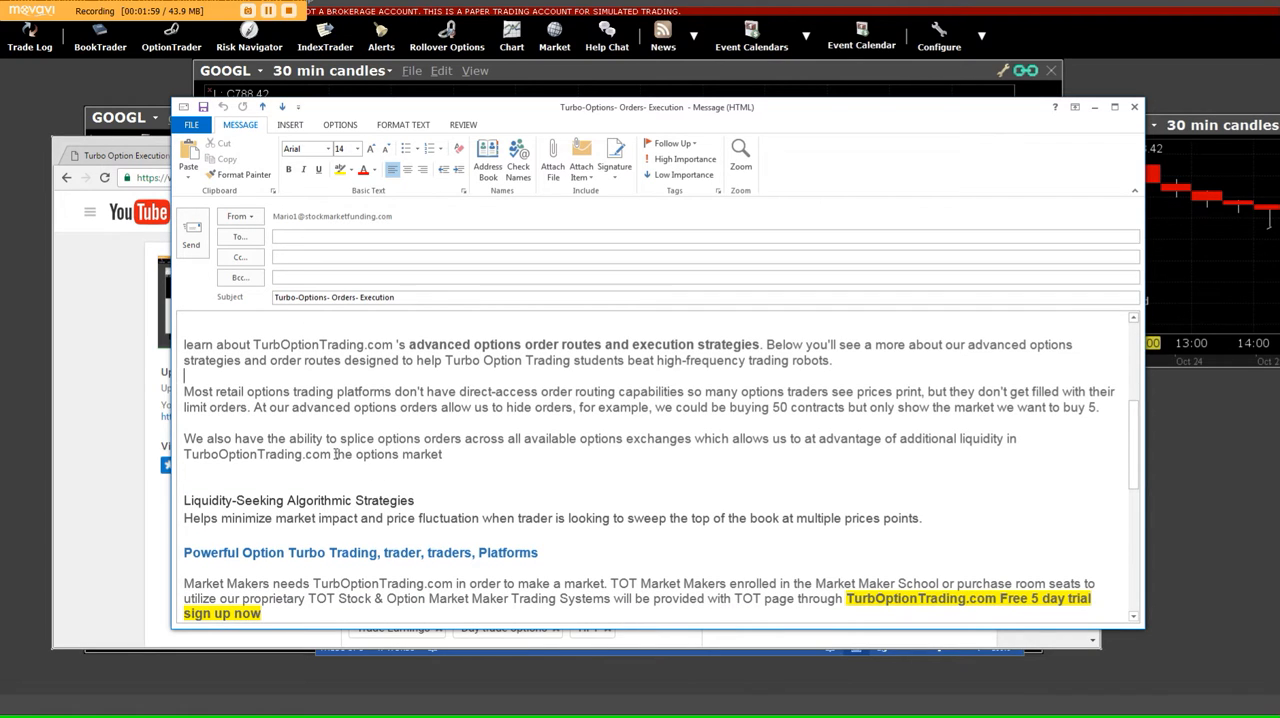
{"action": "mouse_move", "coordinate": [400, 426]}
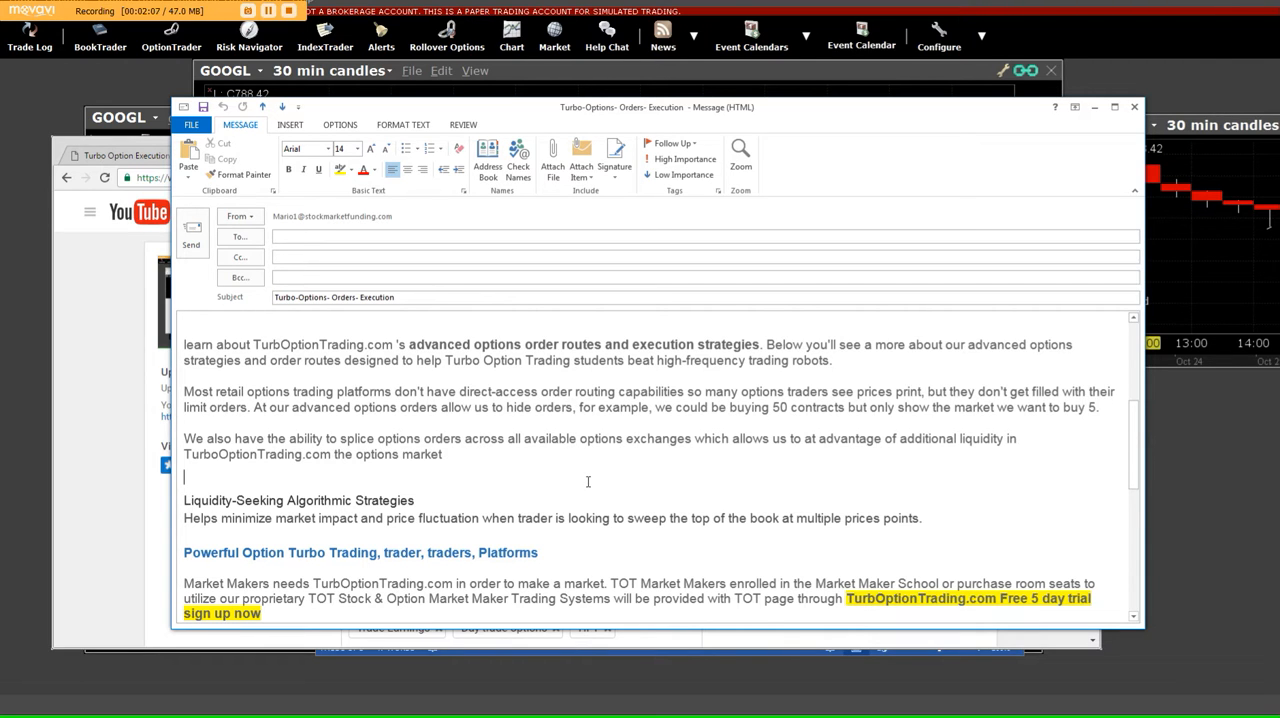
{"action": "scroll", "scroll_direction": "down", "scroll_amount": 3}
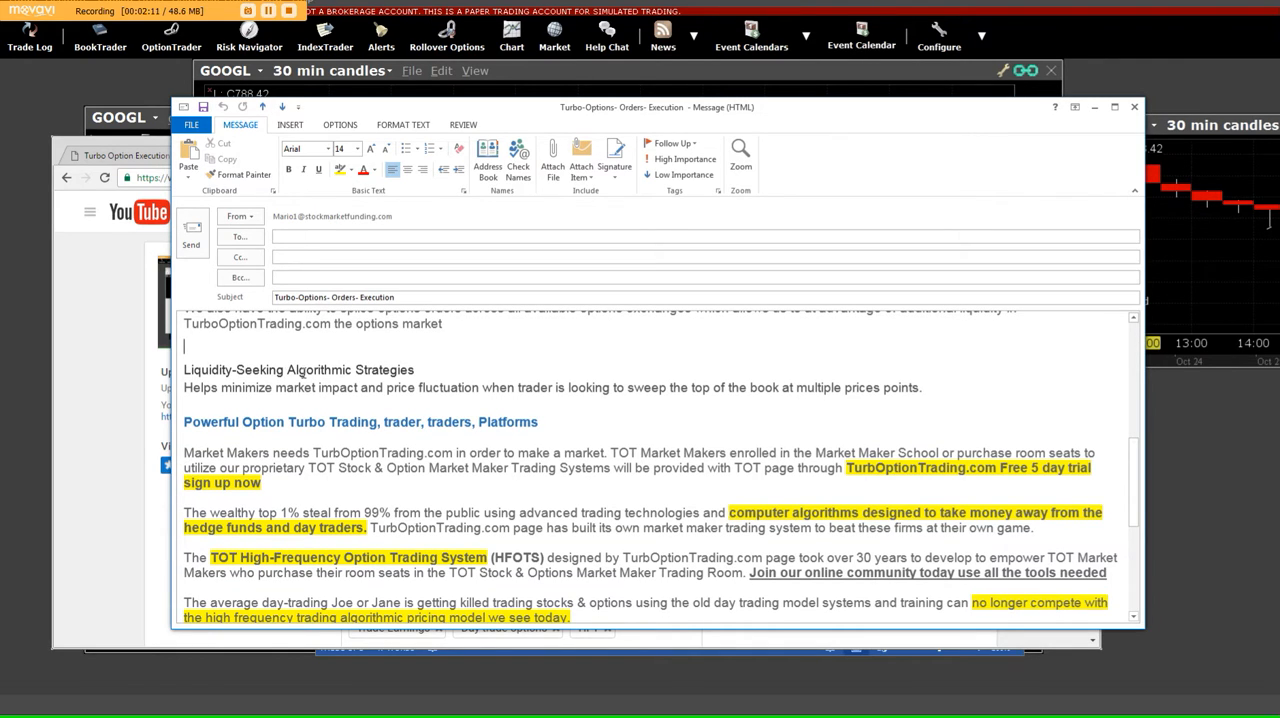
{"action": "mouse_move", "coordinate": [236, 400]}
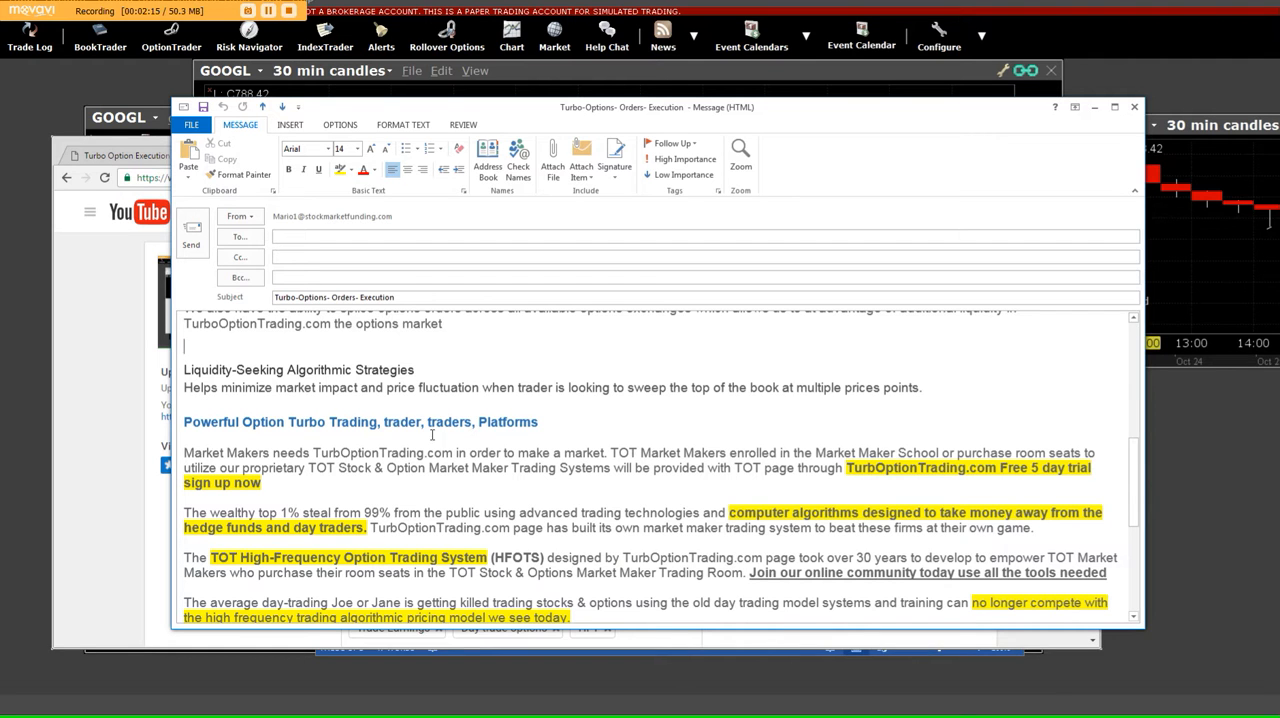
{"action": "scroll", "scroll_direction": "down", "scroll_amount": 3}
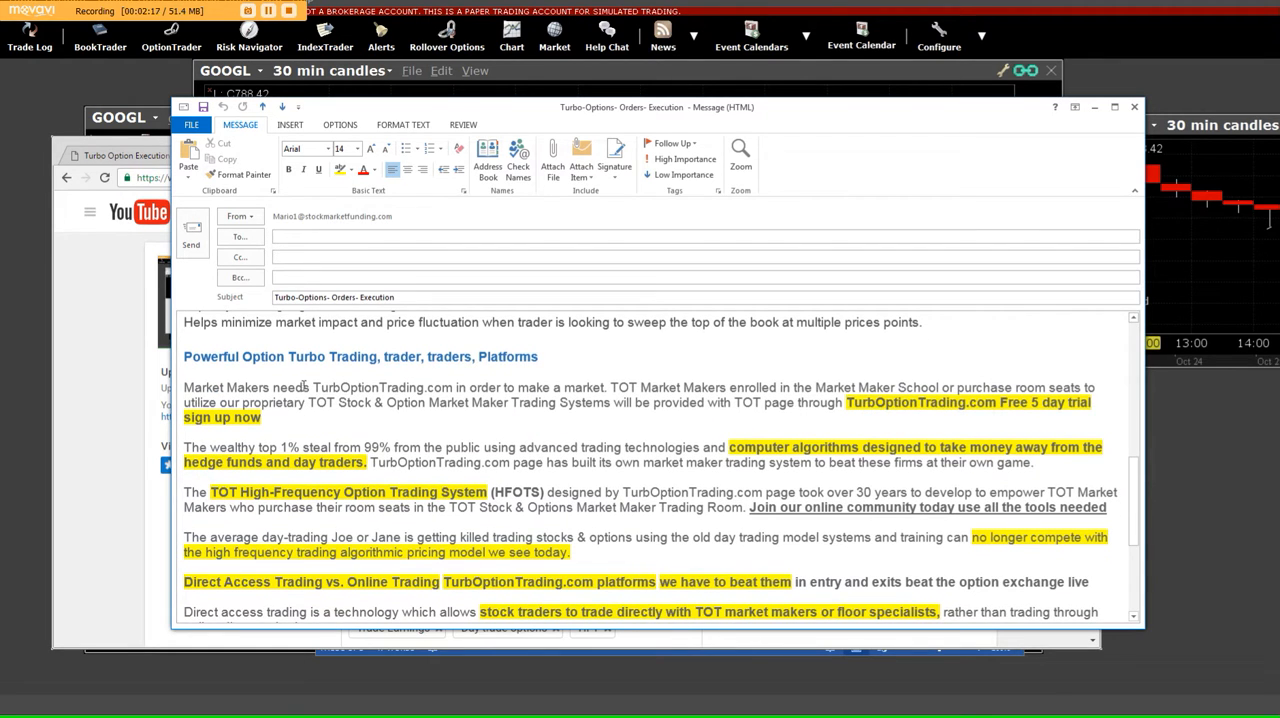
{"action": "mouse_move", "coordinate": [444, 384]}
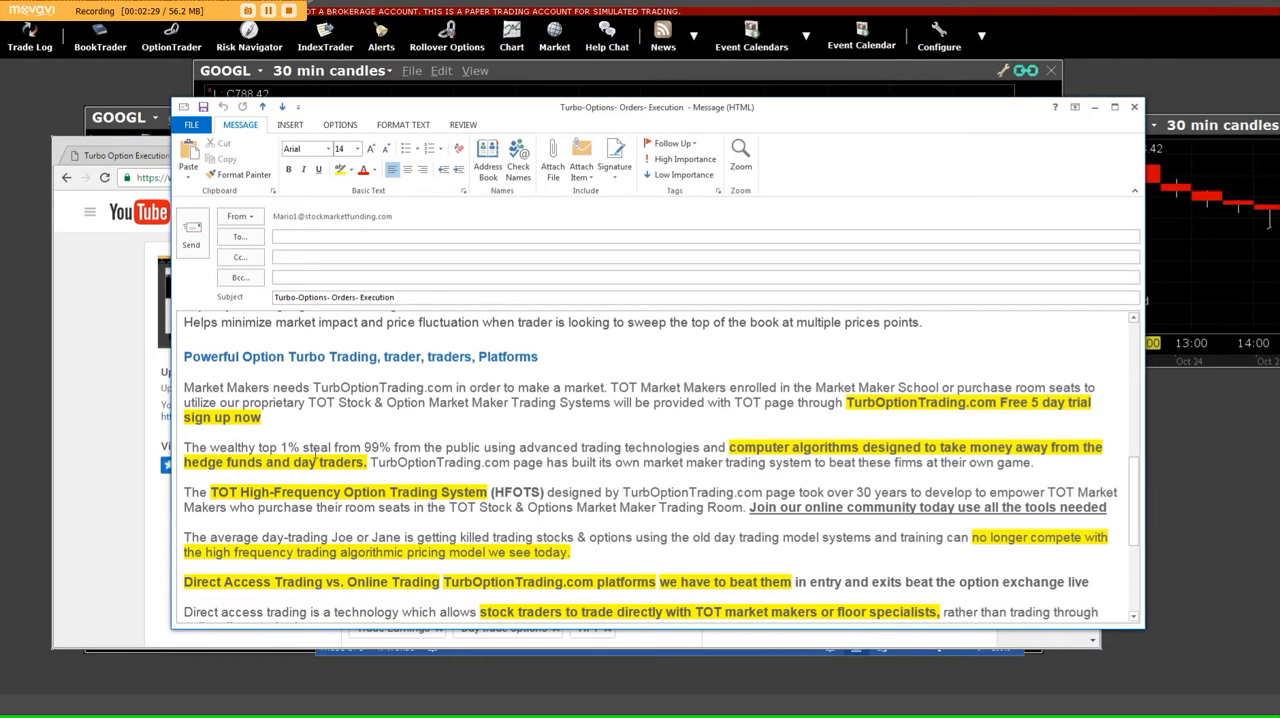
{"action": "mouse_move", "coordinate": [424, 448]}
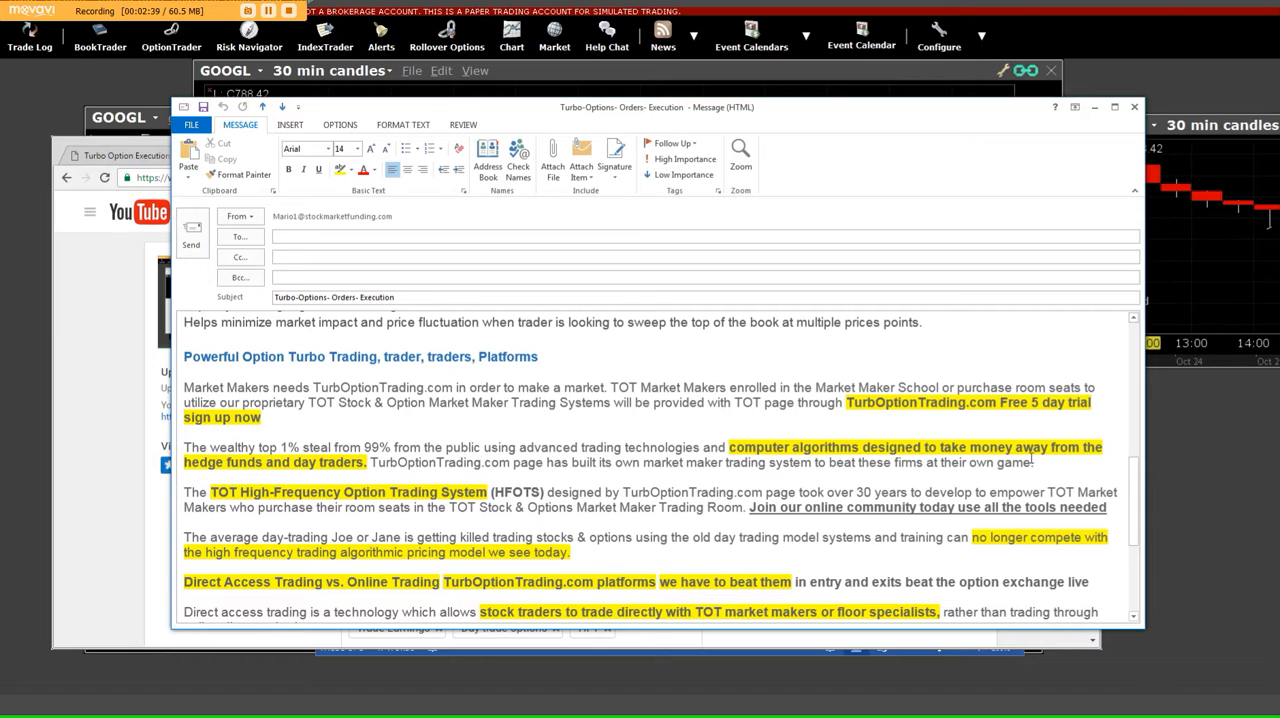
{"action": "mouse_move", "coordinate": [156, 562]}
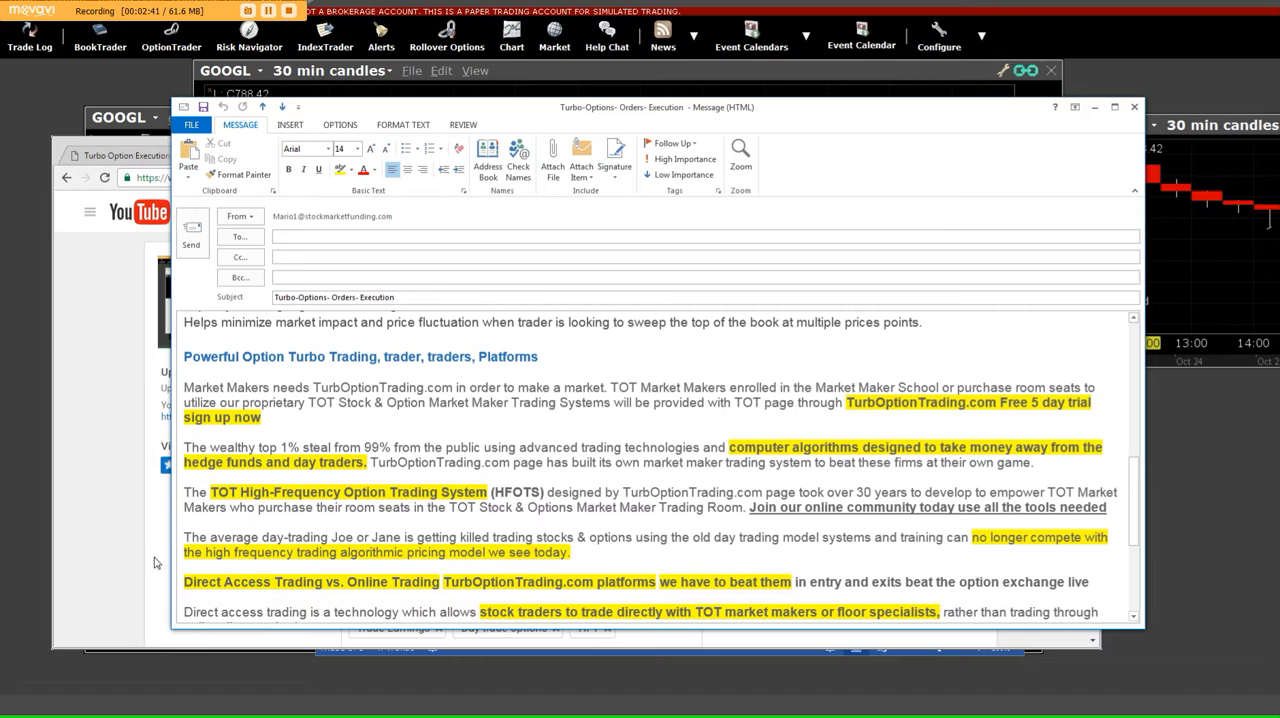
{"action": "mouse_move", "coordinate": [330, 410]}
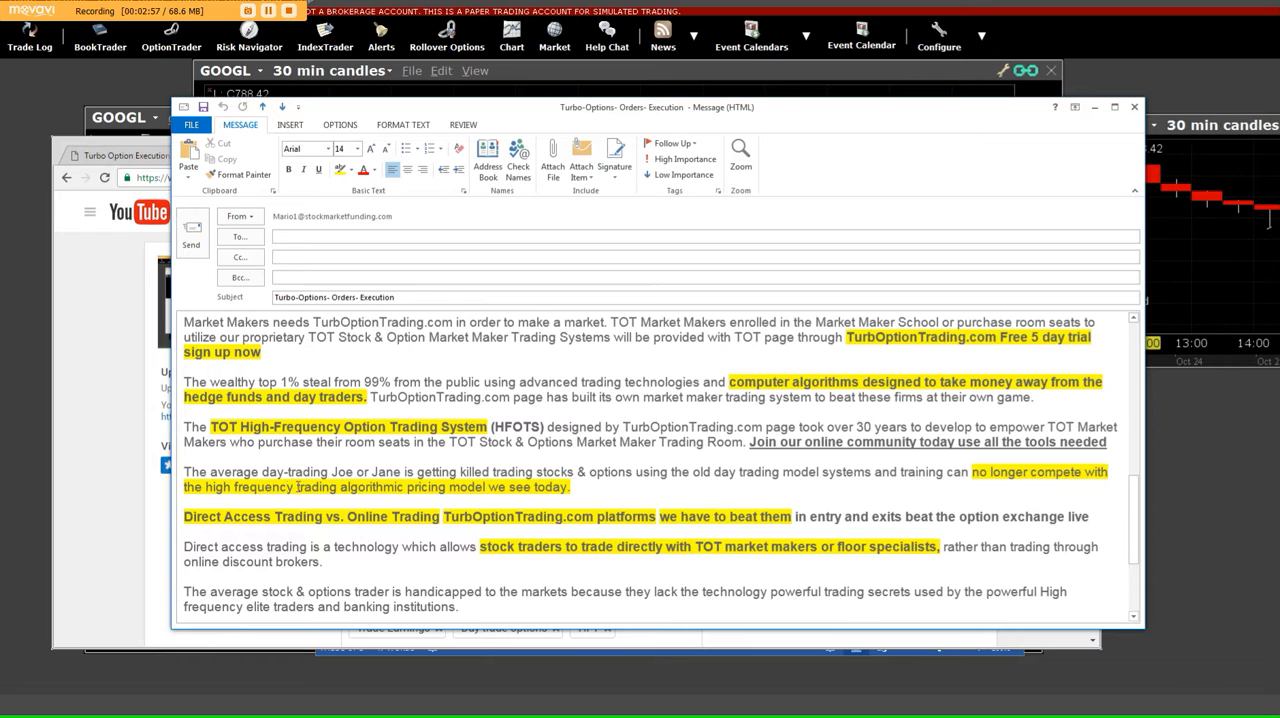
{"action": "scroll", "scroll_direction": "down", "scroll_amount": 3}
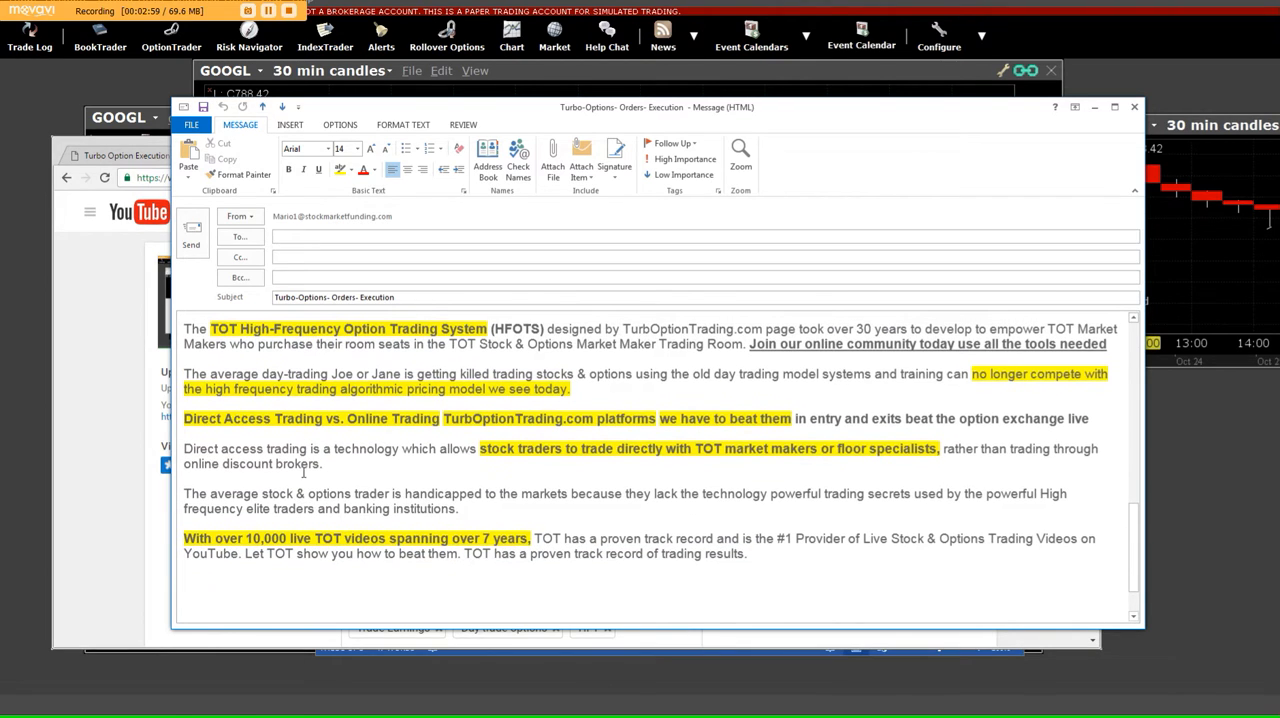
{"action": "mouse_move", "coordinate": [368, 458]}
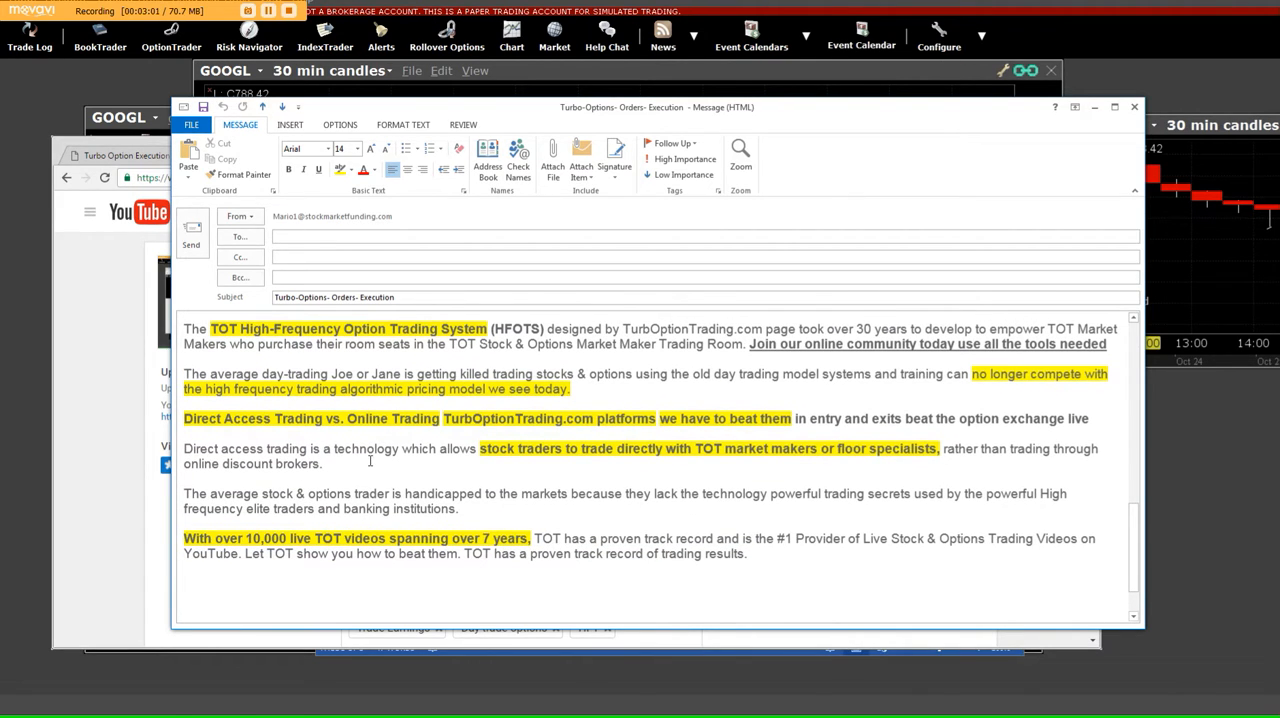
{"action": "scroll", "scroll_direction": "down", "scroll_amount": 3}
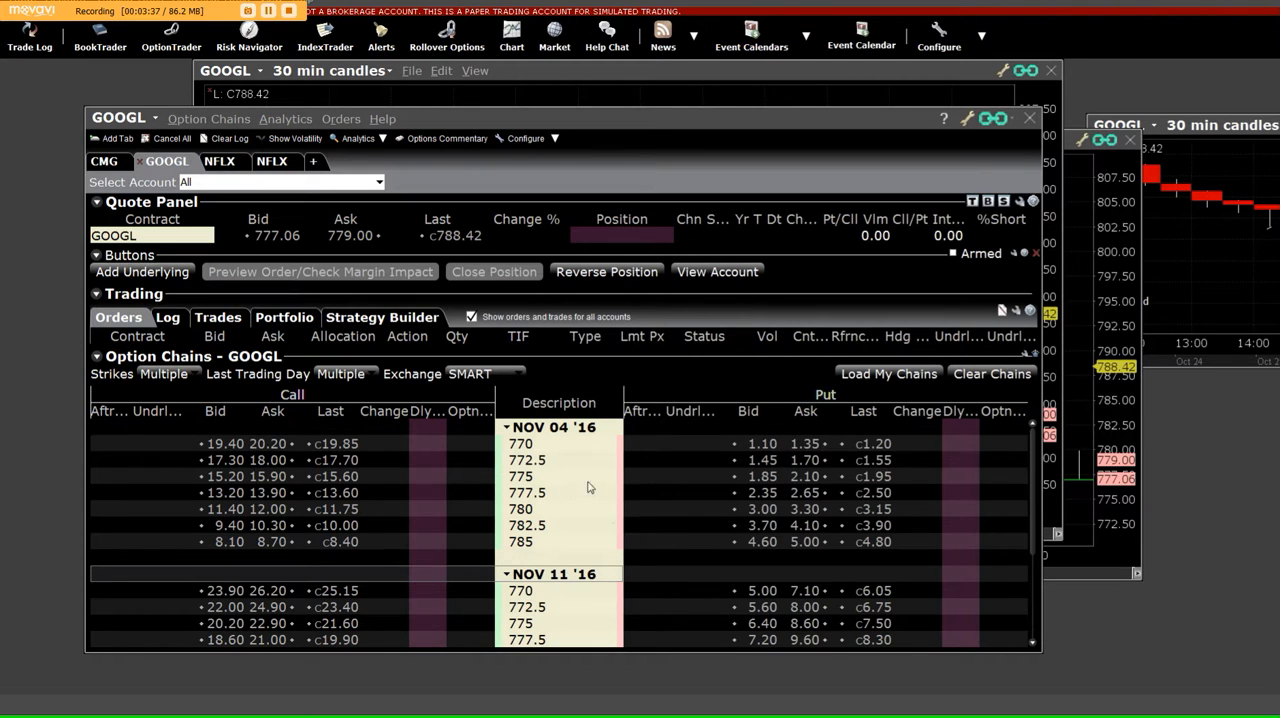
{"action": "mouse_move", "coordinate": [406, 468]}
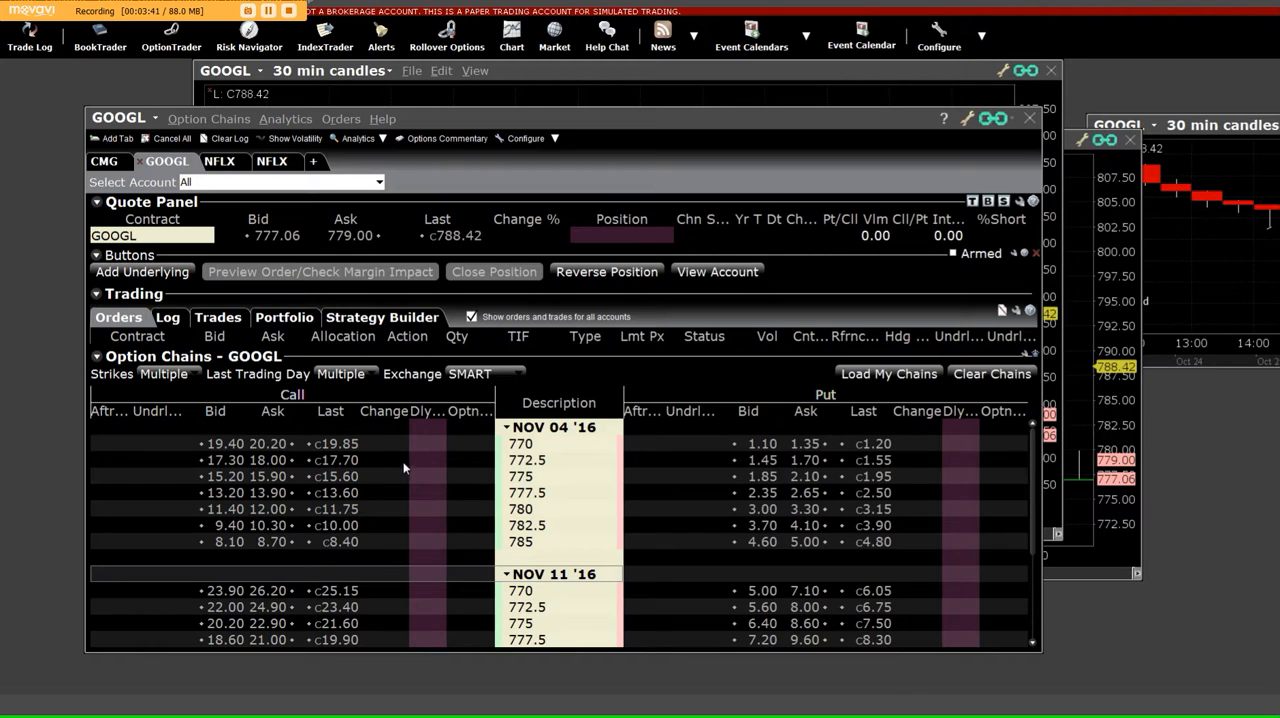
{"action": "mouse_move", "coordinate": [396, 468]}
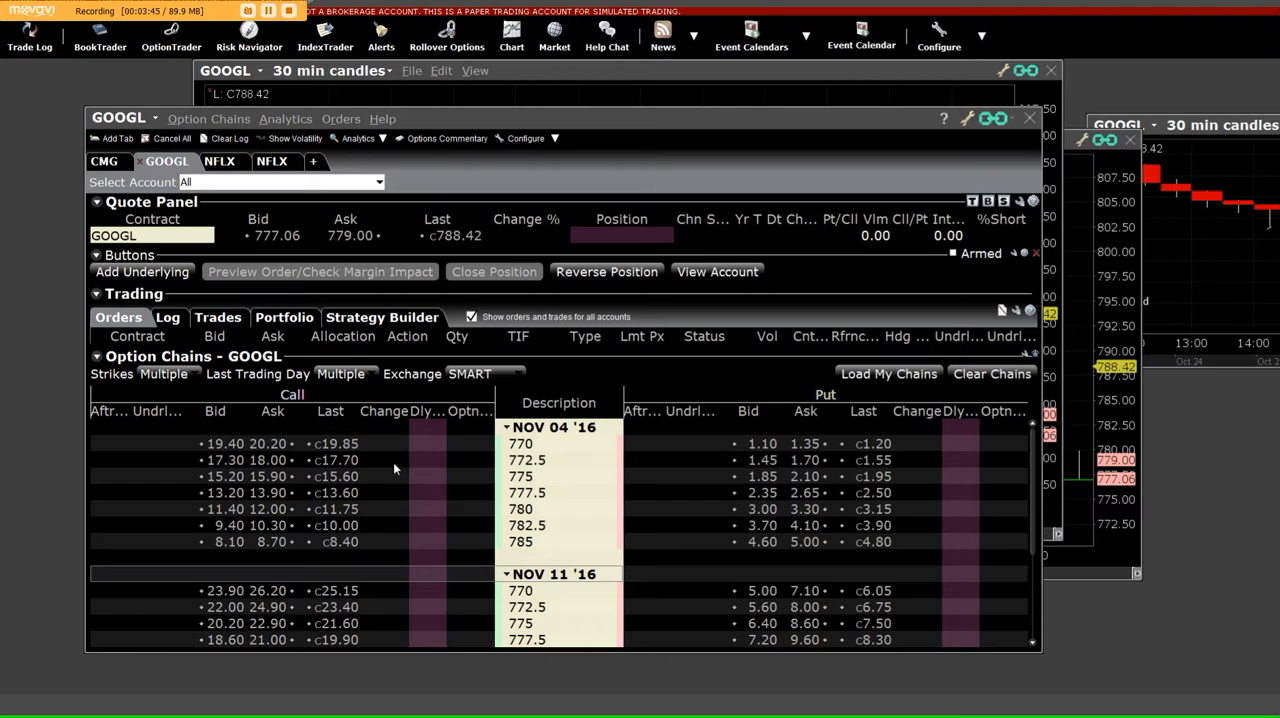
{"action": "mouse_move", "coordinate": [386, 480]}
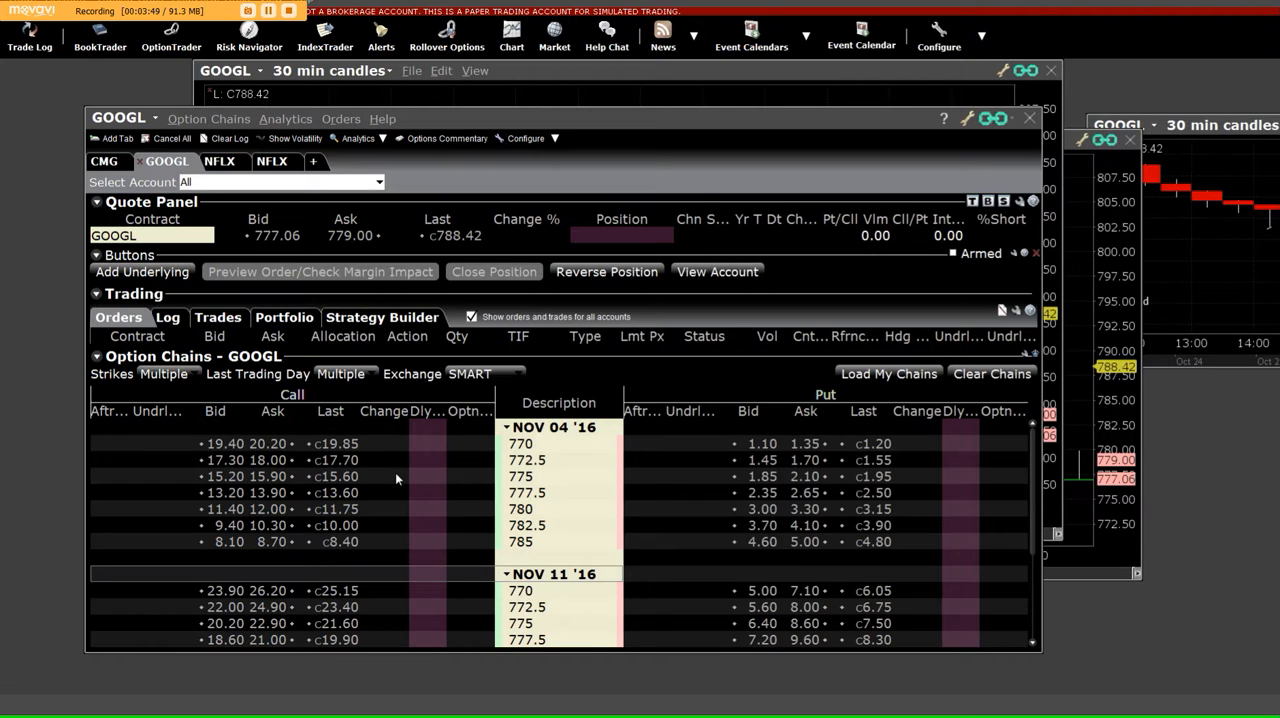
{"action": "mouse_move", "coordinate": [768, 208]}
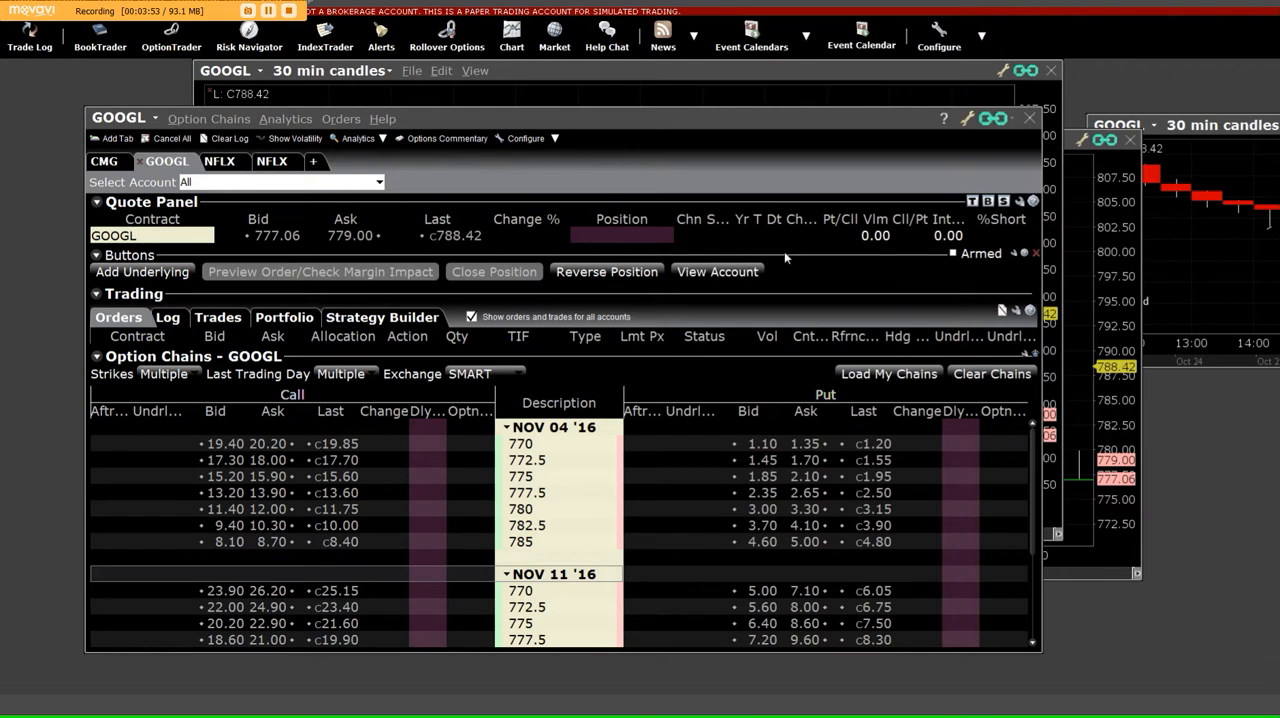
{"action": "mouse_move", "coordinate": [748, 360]}
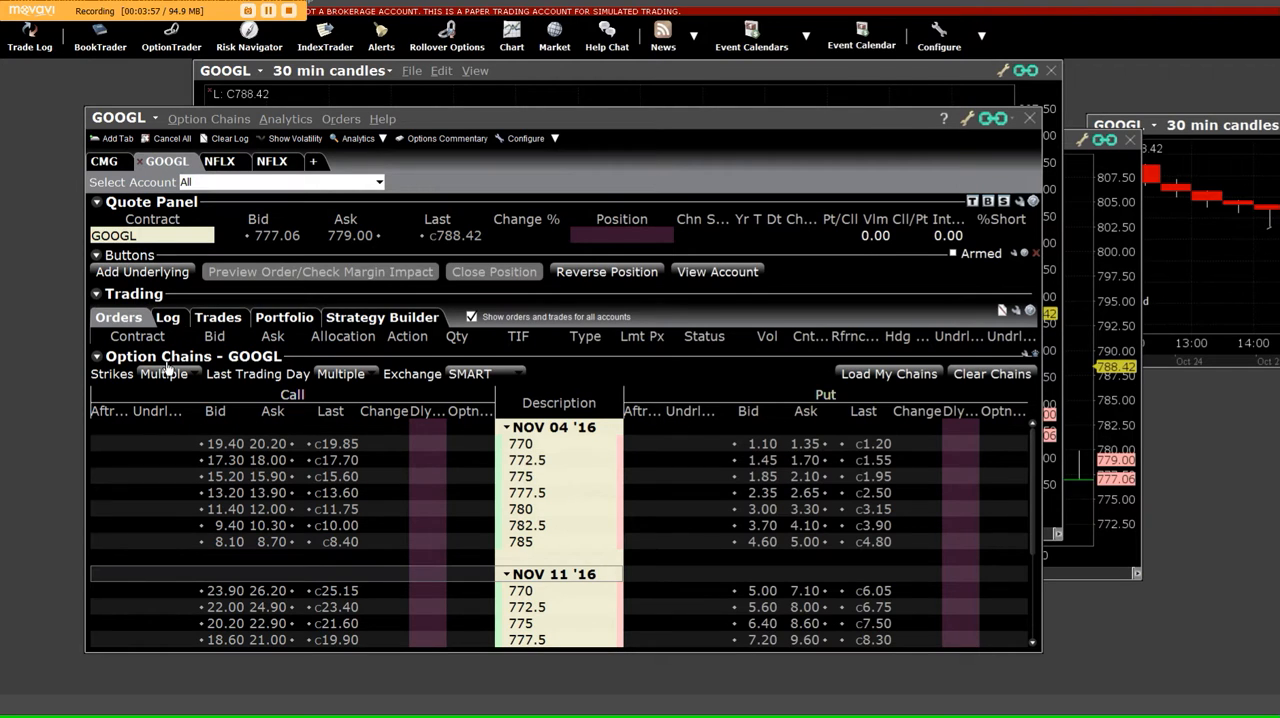
{"action": "mouse_move", "coordinate": [436, 384]}
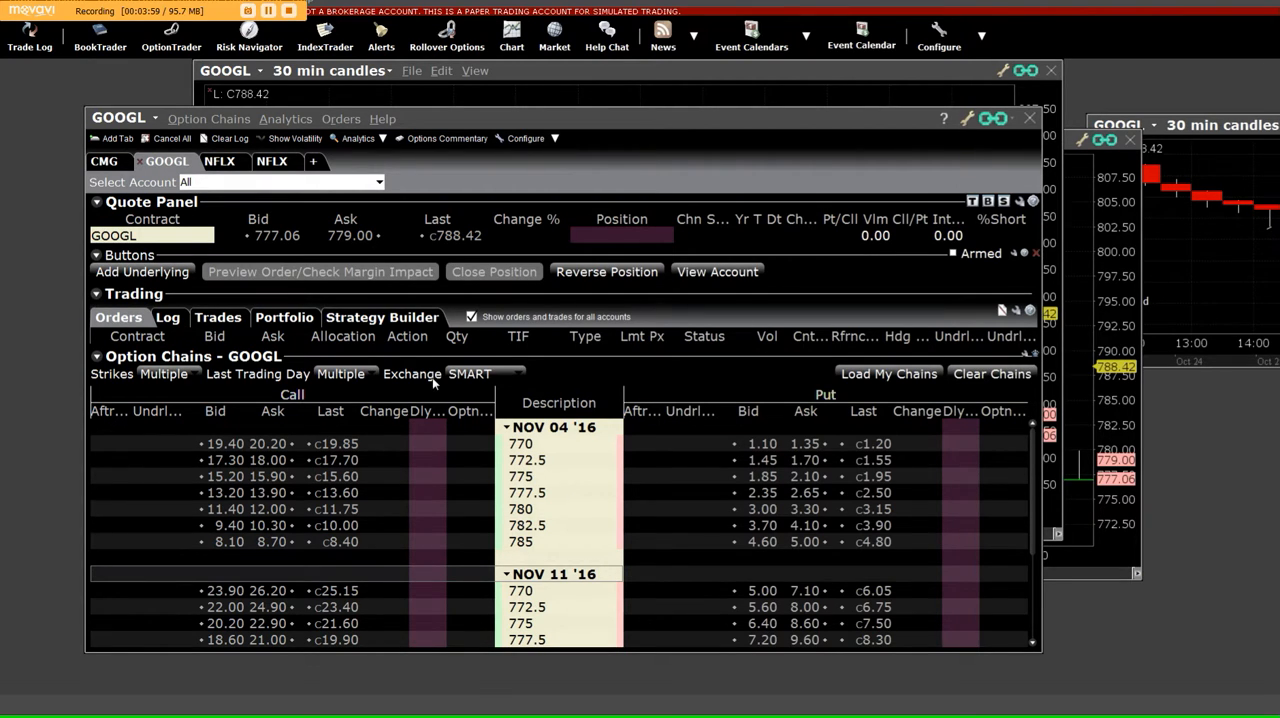
{"action": "mouse_move", "coordinate": [610, 384]}
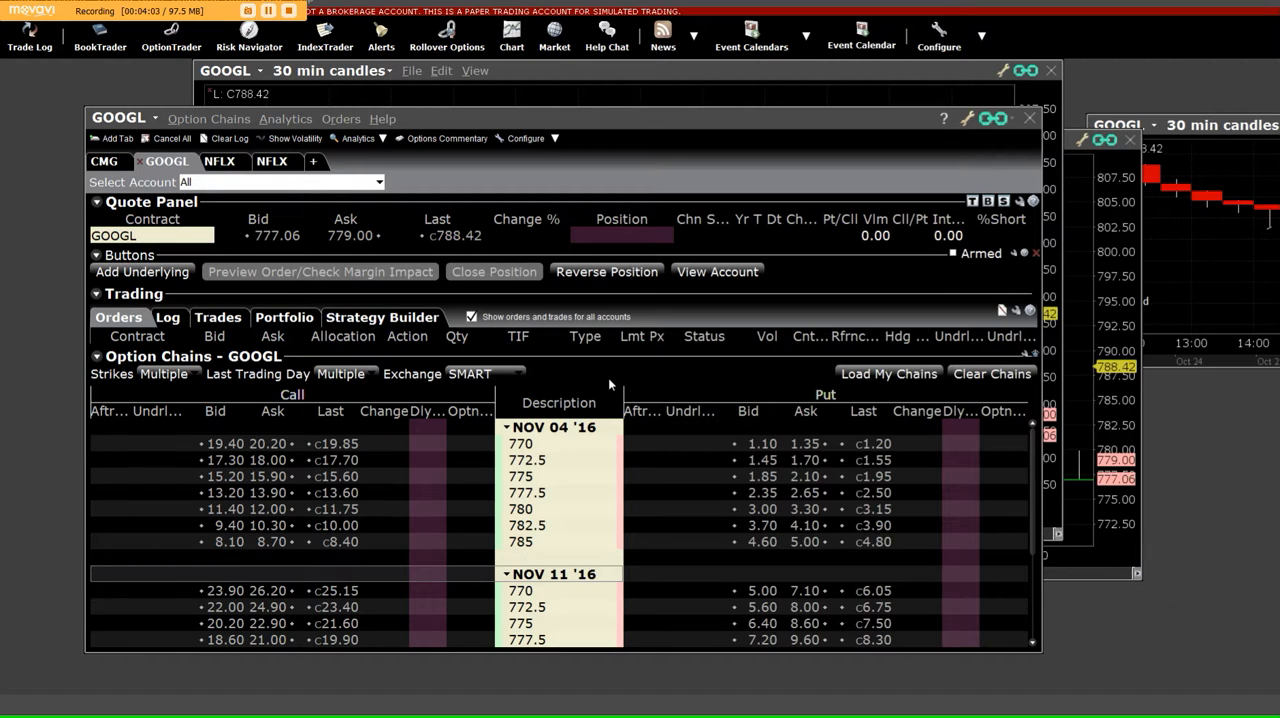
{"action": "mouse_move", "coordinate": [612, 376]}
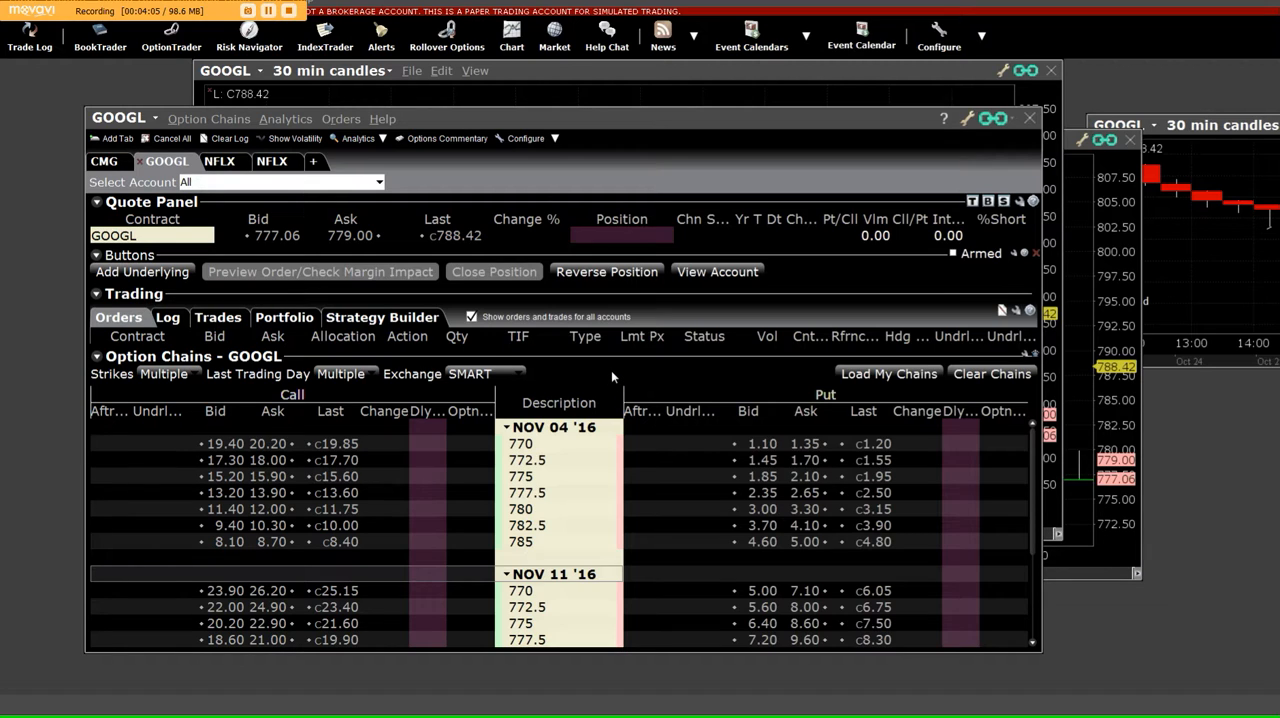